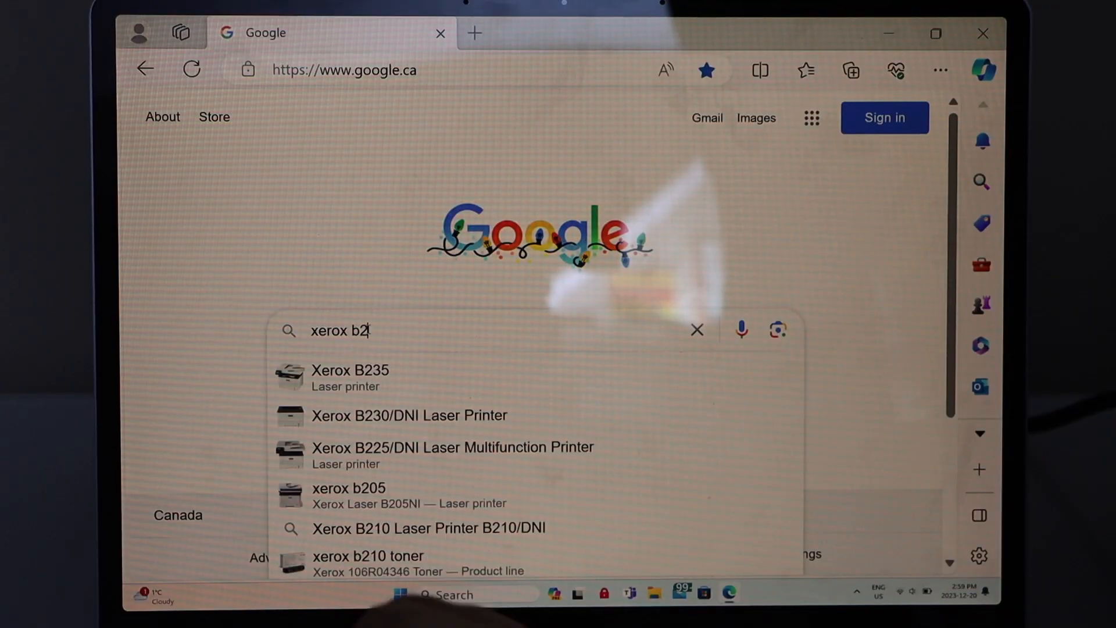
Step: Search Google for the Xerox B230 printer
{"action": "type", "text": "30"}
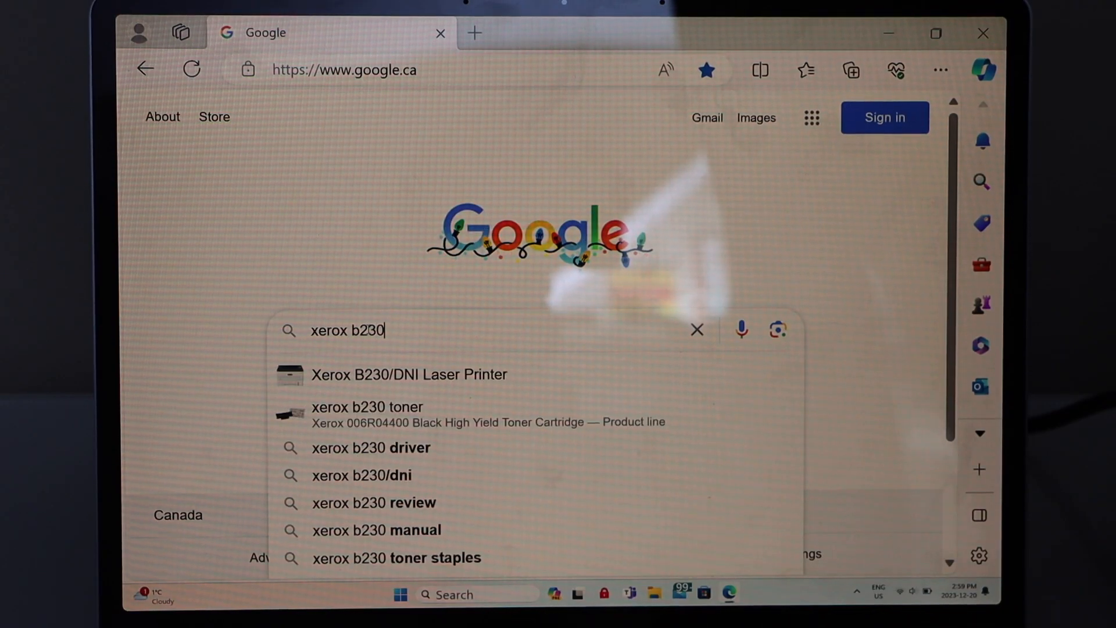
{"action": "left_click", "coordinate": [370, 447]}
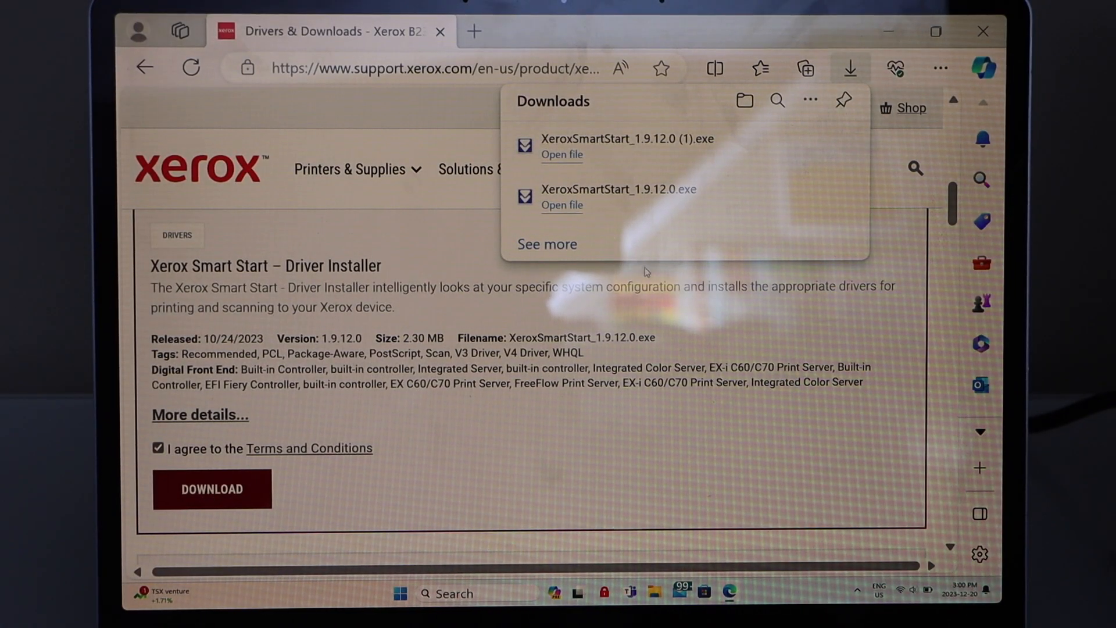
Step: Launch the downloaded Smart Start installer and allow it in User Account Control
{"action": "left_click", "coordinate": [562, 155]}
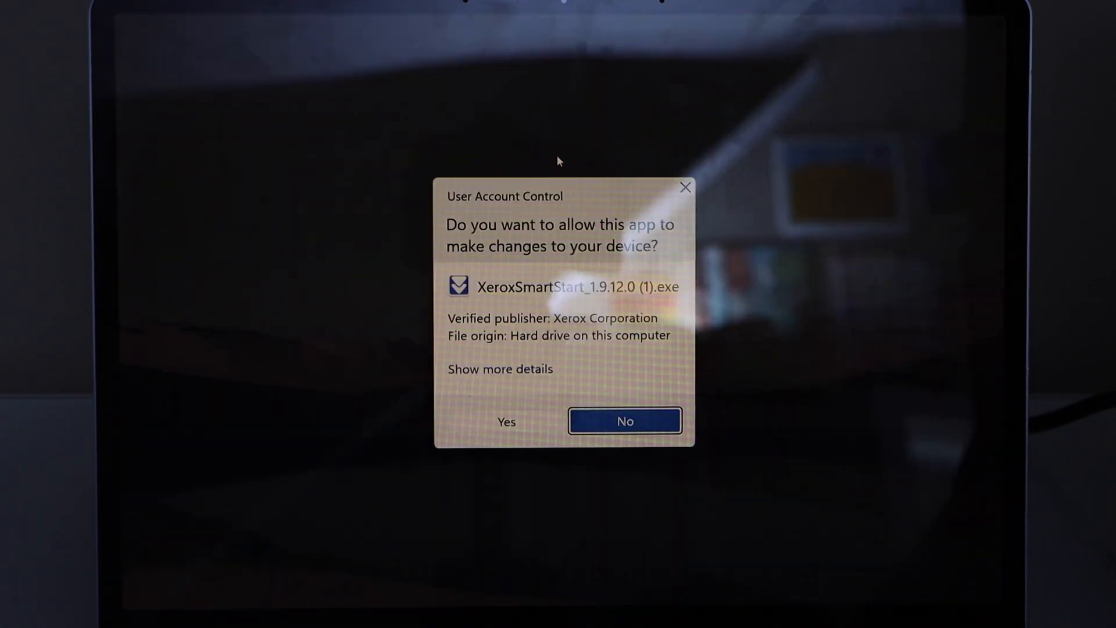
{"action": "left_click", "coordinate": [625, 421]}
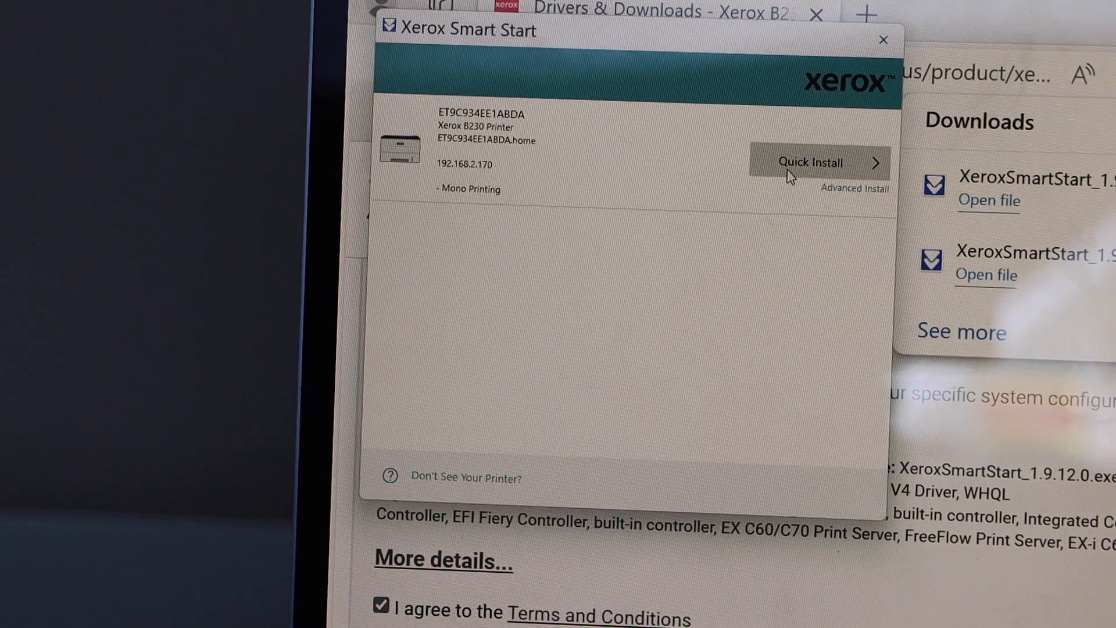
Step: Run Quick Install for the detected Xerox B230 printer
{"action": "left_click", "coordinate": [811, 163]}
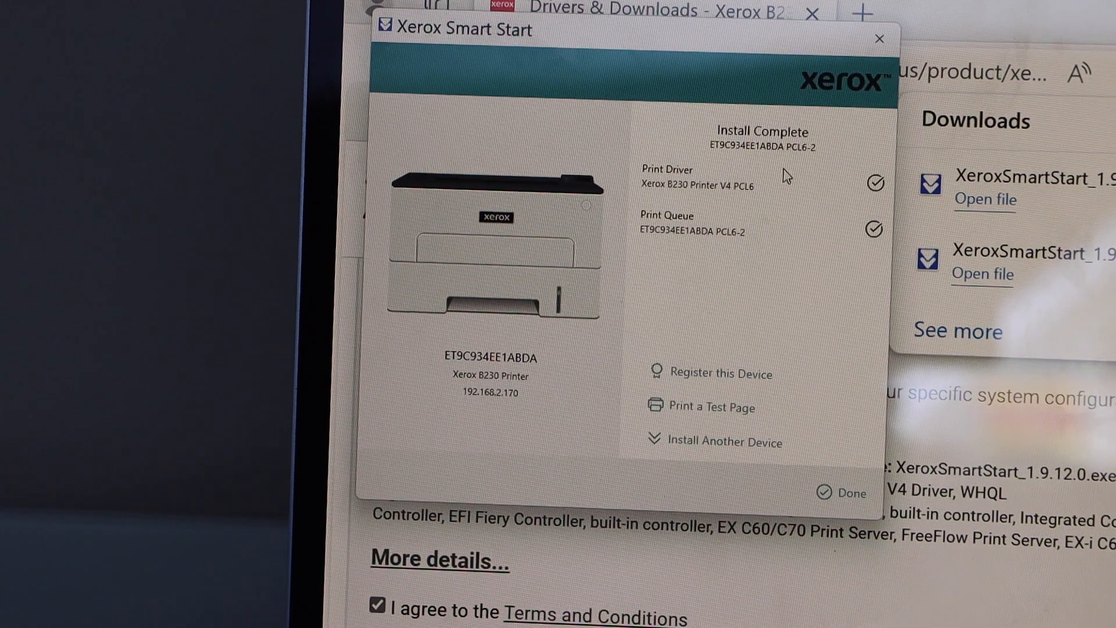
{"action": "mouse_move", "coordinate": [712, 406]}
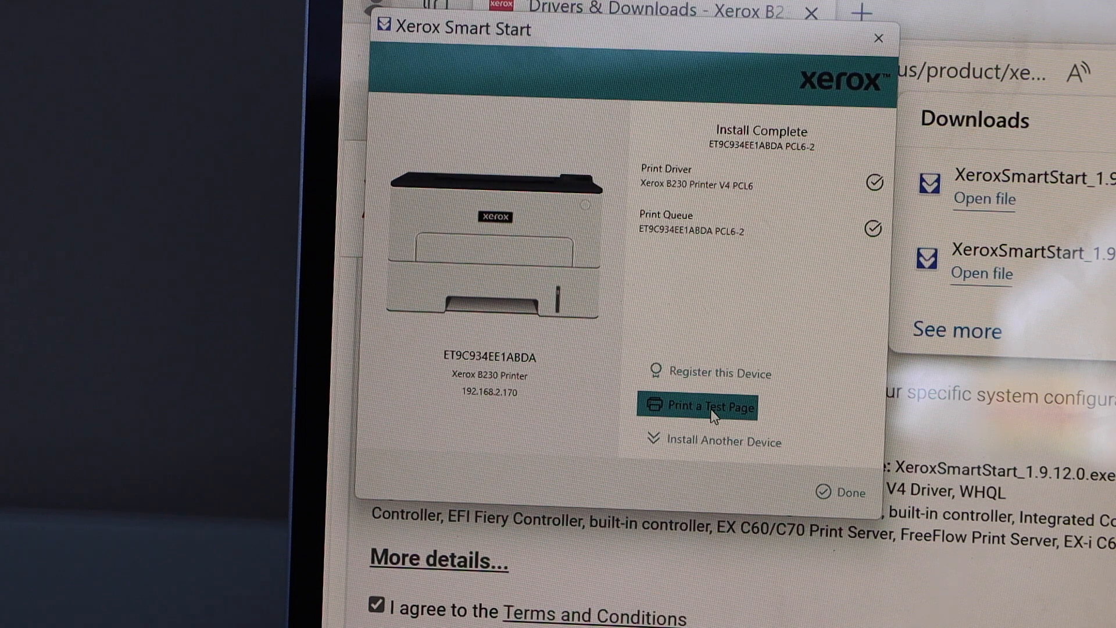
Step: Send a test page to the newly installed Xerox B230
{"action": "left_click", "coordinate": [708, 406]}
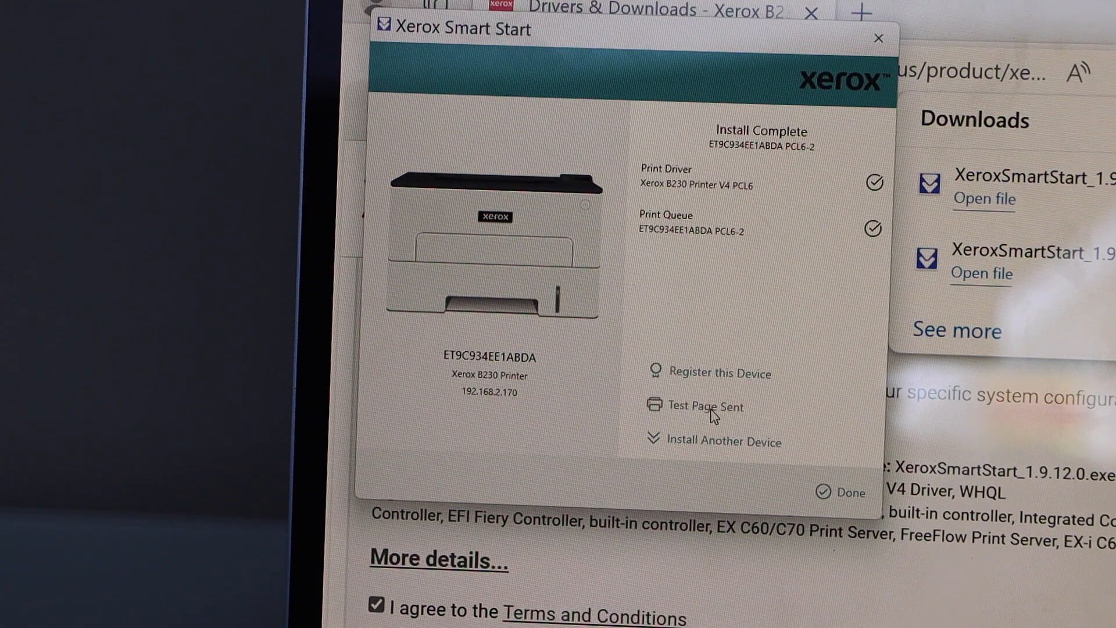
{"action": "mouse_move", "coordinate": [849, 492]}
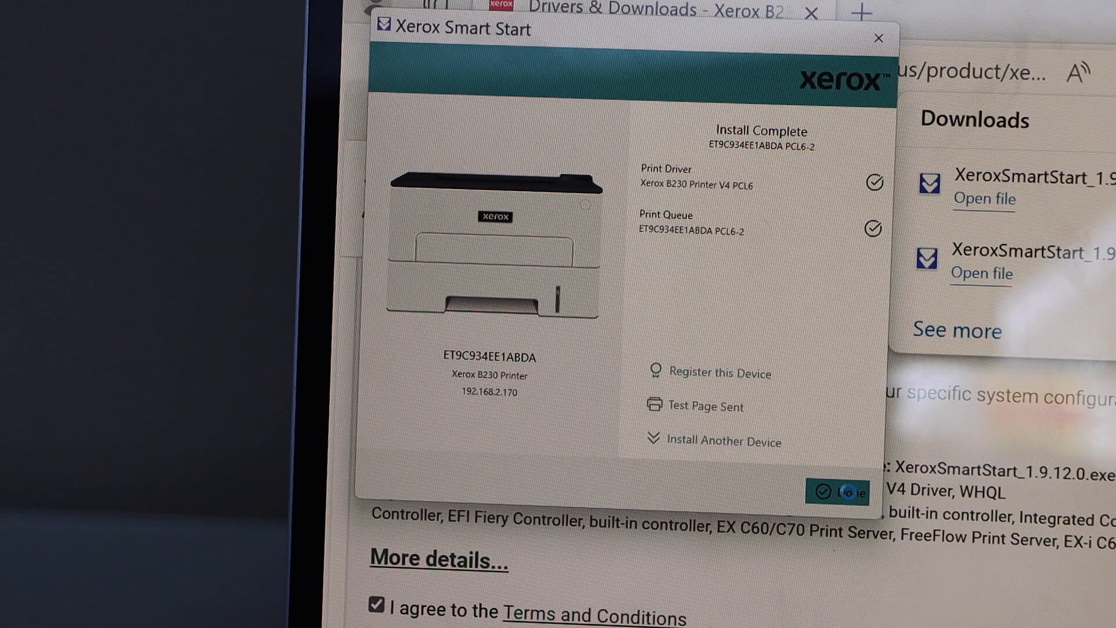